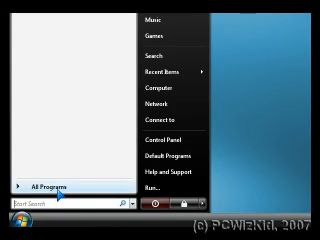
type("regedit")
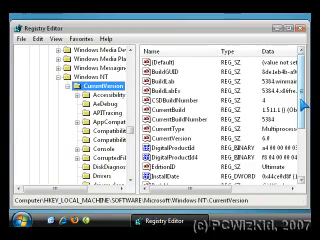
scroll("down", 3)
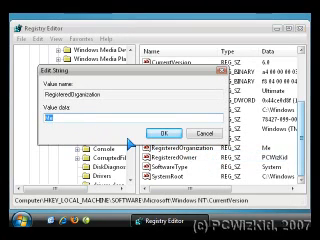
type("youl")
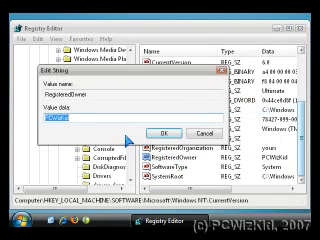
type("Your")
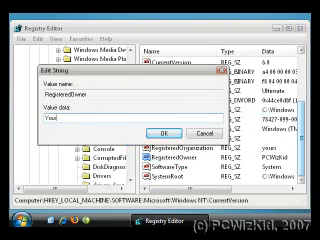